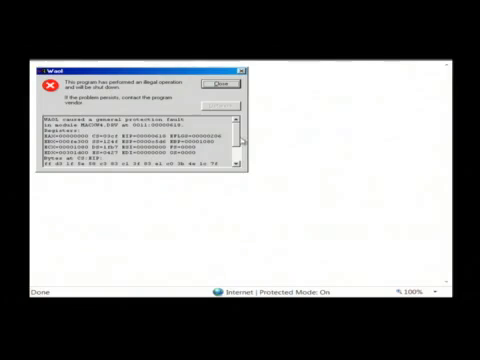
mouse_move(248, 178)
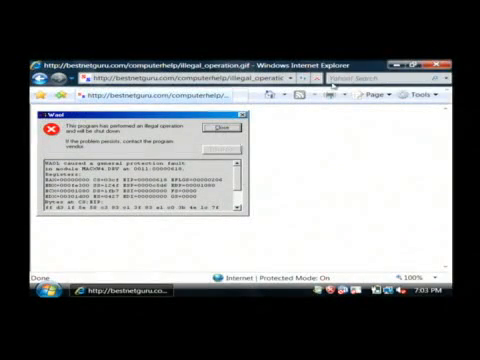
mouse_move(290, 207)
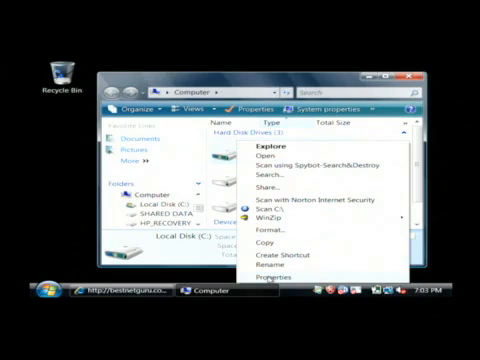
Open the Properties of Local Disk (C:) from the Computer folder.
left_click(265, 275)
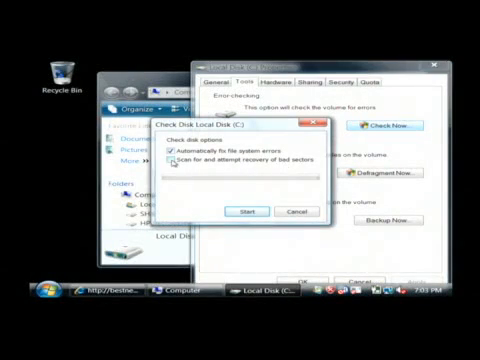
Schedule a startup check of drive C that fixes errors and recovers bad sectors.
left_click(170, 162)
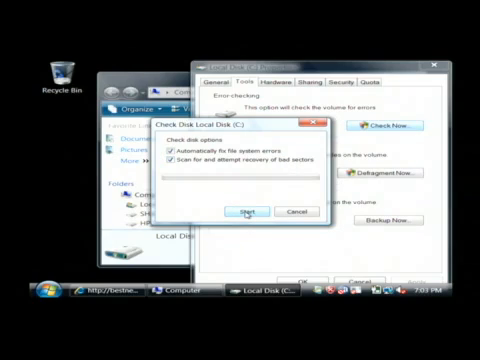
left_click(250, 212)
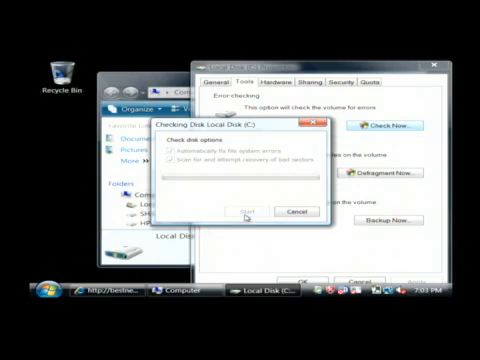
left_click(240, 213)
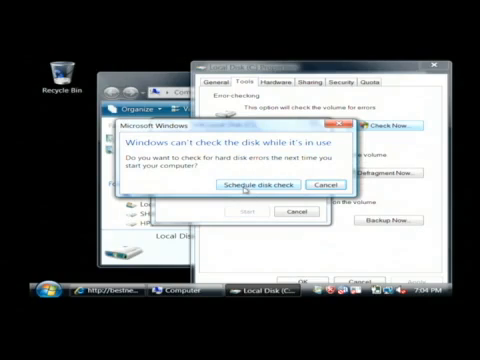
left_click(319, 183)
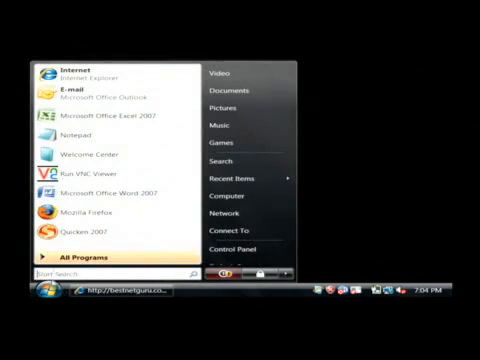
Search the Start Menu for cmd and run cmd.exe as administrator.
type("cmd")
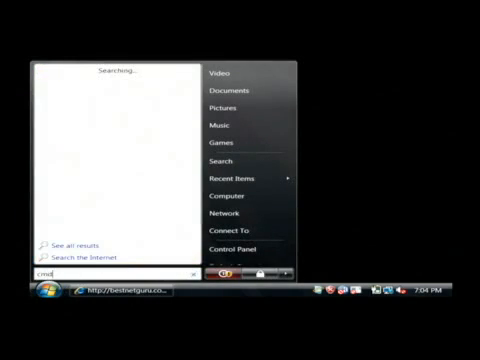
type("cmd")
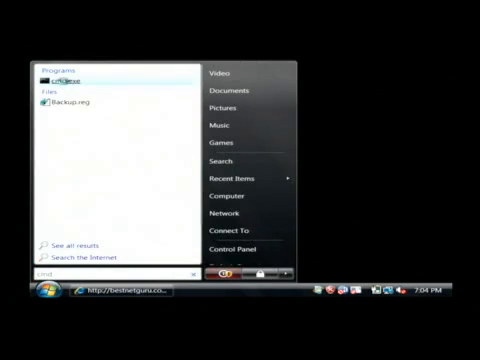
right_click(60, 77)
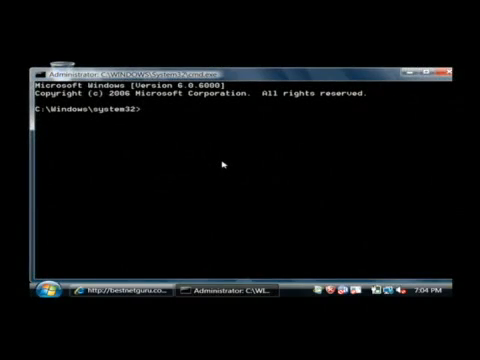
Enter 'sfc /scannow' at the elevated command prompt without running it.
type("sfc")
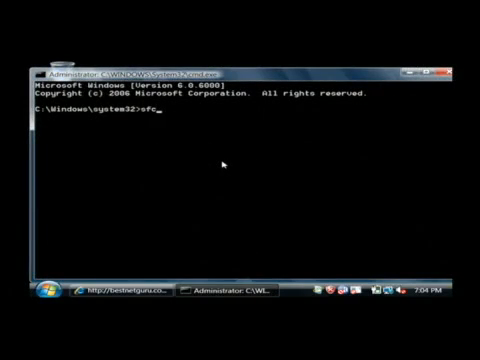
type("/")
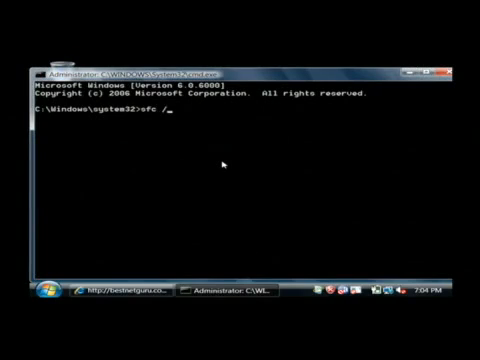
type("scannow")
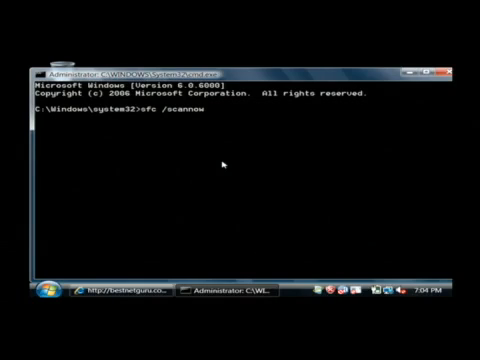
mouse_move(330, 95)
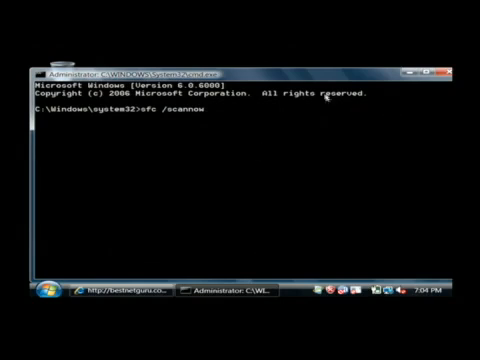